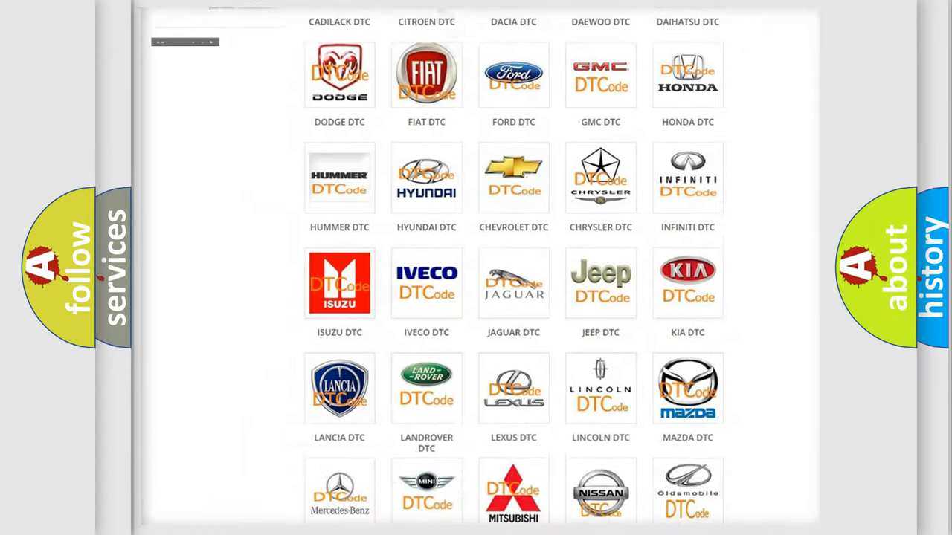
Scroll the DTC brand grid to reach the GMC logo and open its code list.
scroll(up, 3)
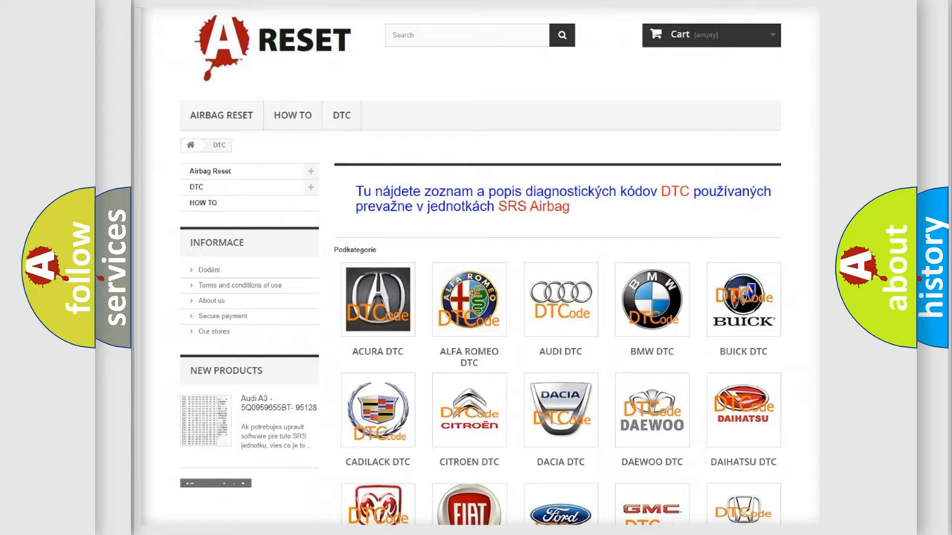
scroll(down, 3)
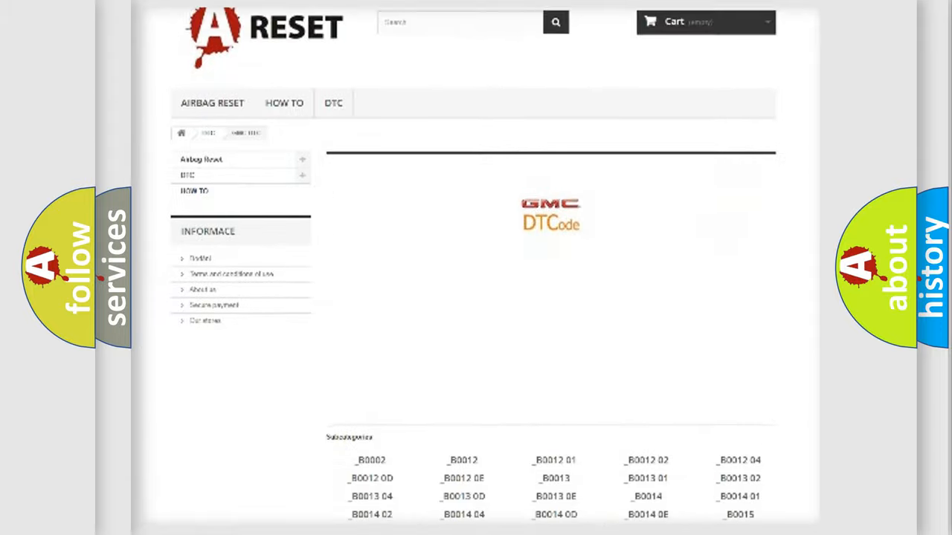
Scroll through the GMC code list until B0083 appears beside hex 4083.
scroll(down, 3)
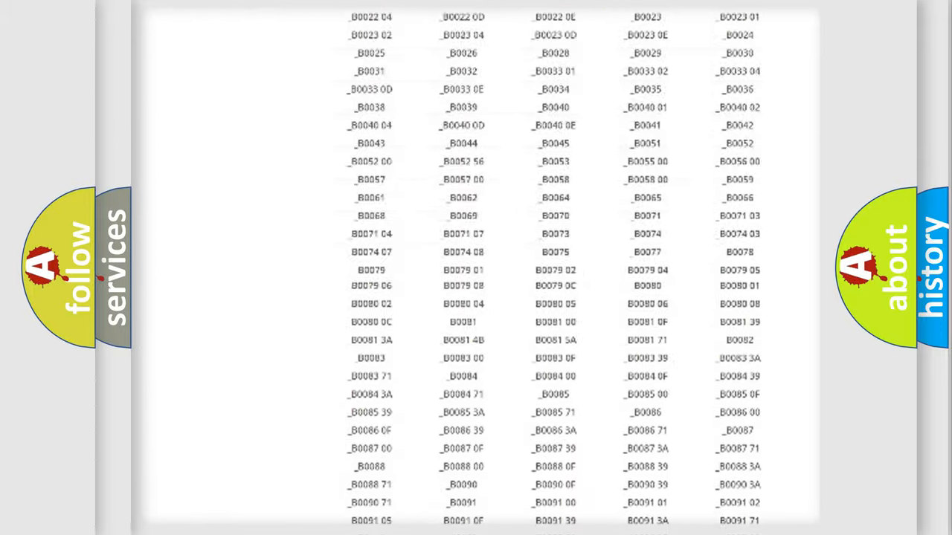
scroll(up, 3)
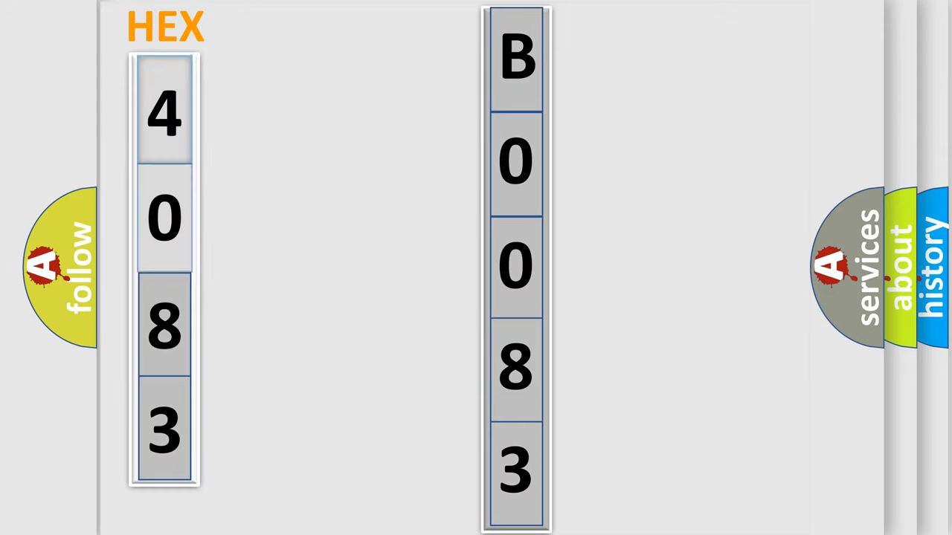
Advance the slide to show hex 4083 and bits 0100 for digit 4.
click(164, 112)
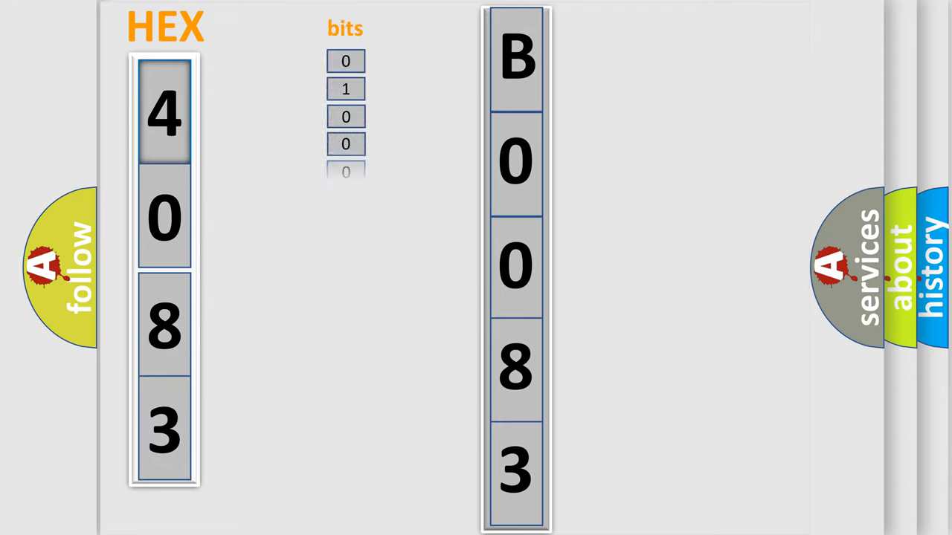